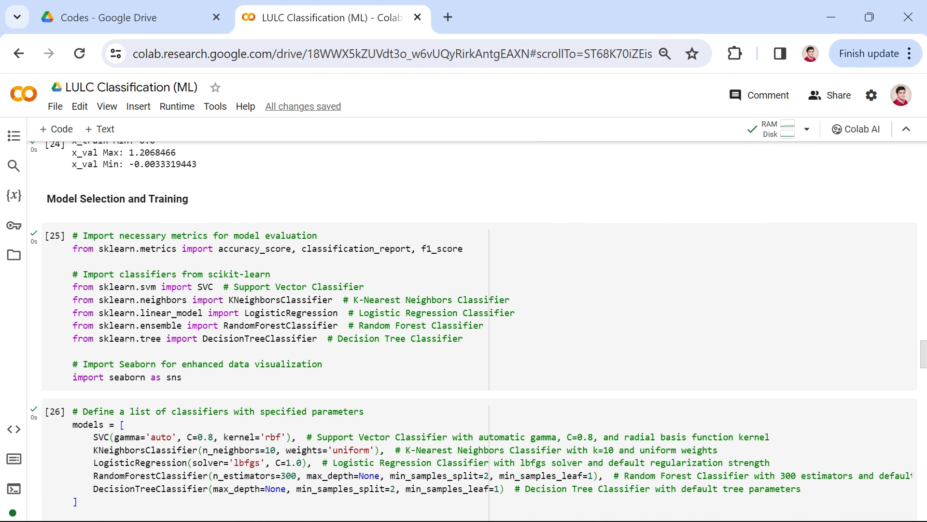
Scroll to the cell listing SVC, k-NN, logistic regression, random forest and decision tree and select it
{"action": "left_click", "coordinate": [237, 296]}
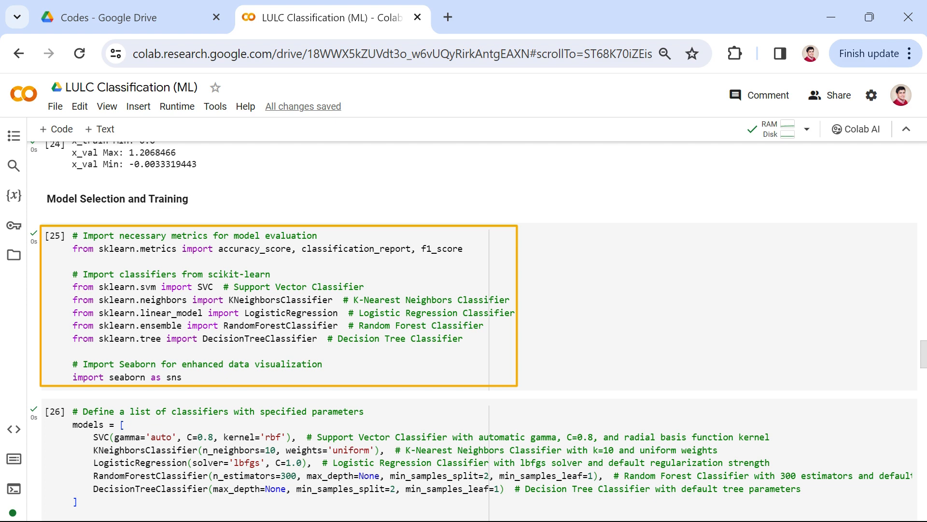
{"action": "scroll", "scroll_direction": "down", "scroll_amount": 3}
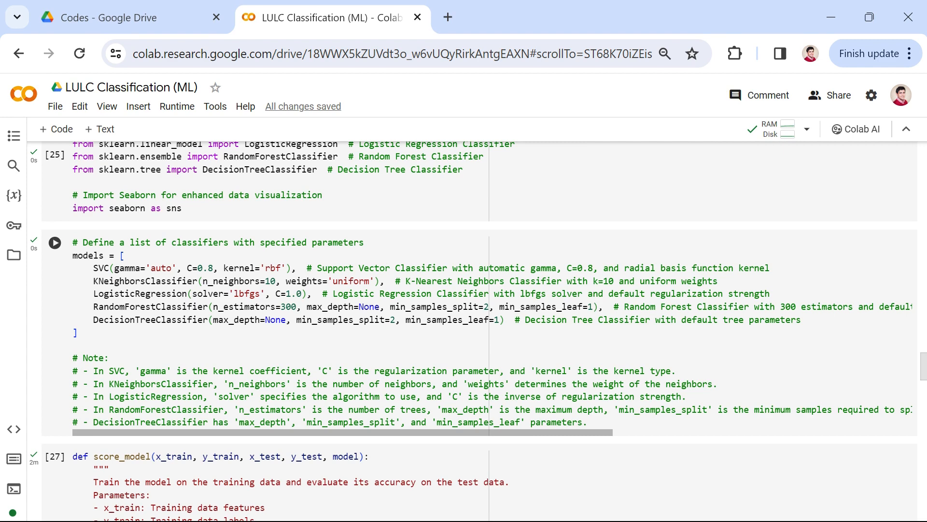
{"action": "left_click", "coordinate": [236, 281]}
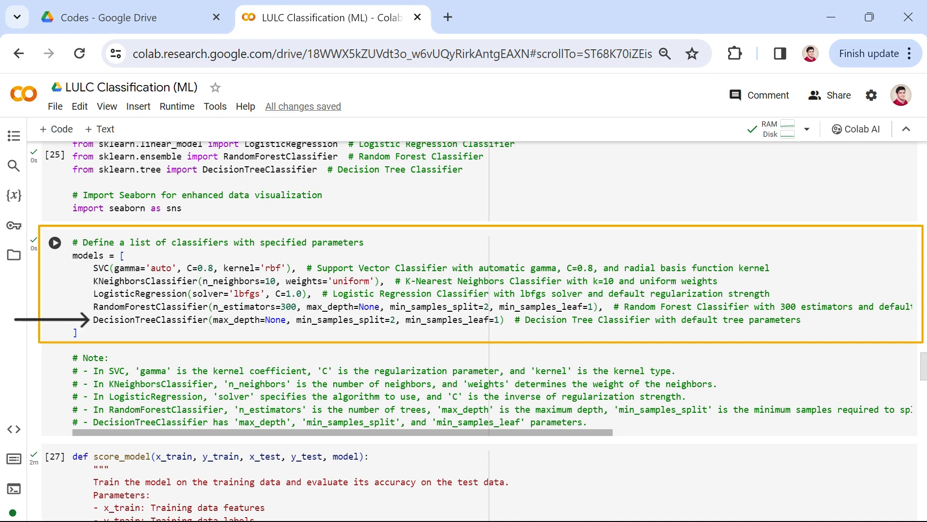
Scroll to the score_model output showing validation accuracies, random forest highest at 89.63%
{"action": "scroll", "scroll_direction": "down", "scroll_amount": 3}
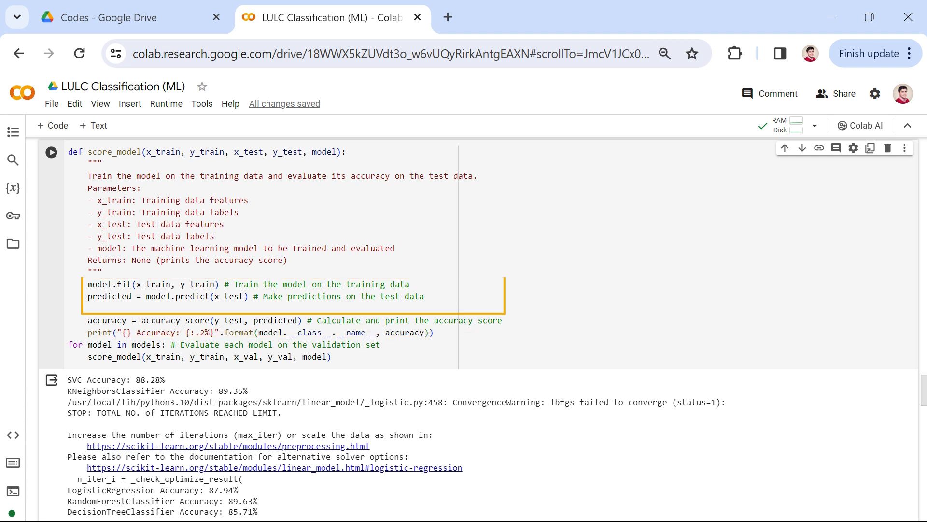
Scroll to the RandomForestClassifier cell with 300 estimators and its fitted model summary
{"action": "left_click", "coordinate": [225, 349]}
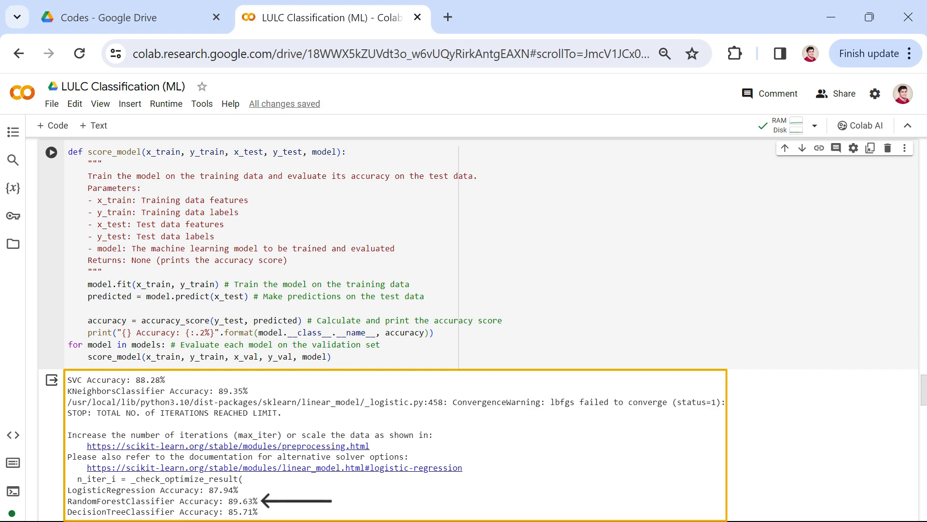
{"action": "scroll", "scroll_direction": "down", "scroll_amount": 3}
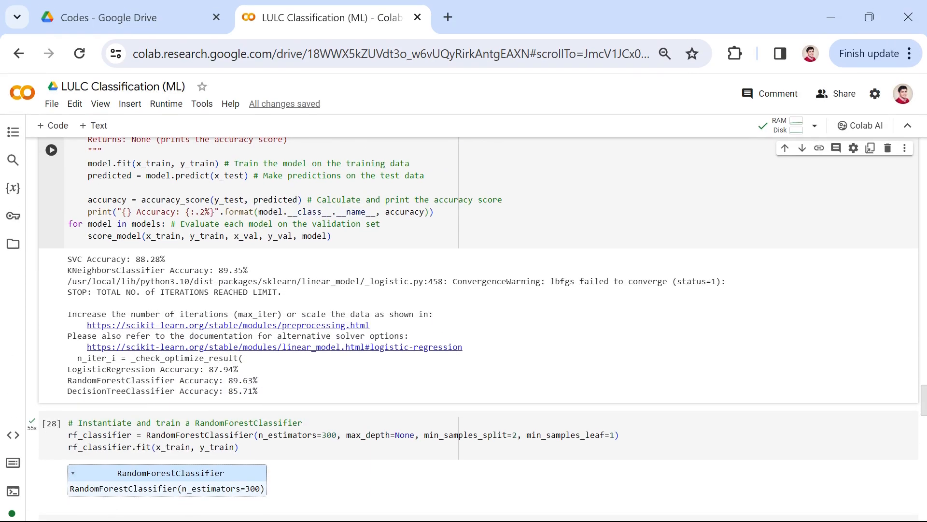